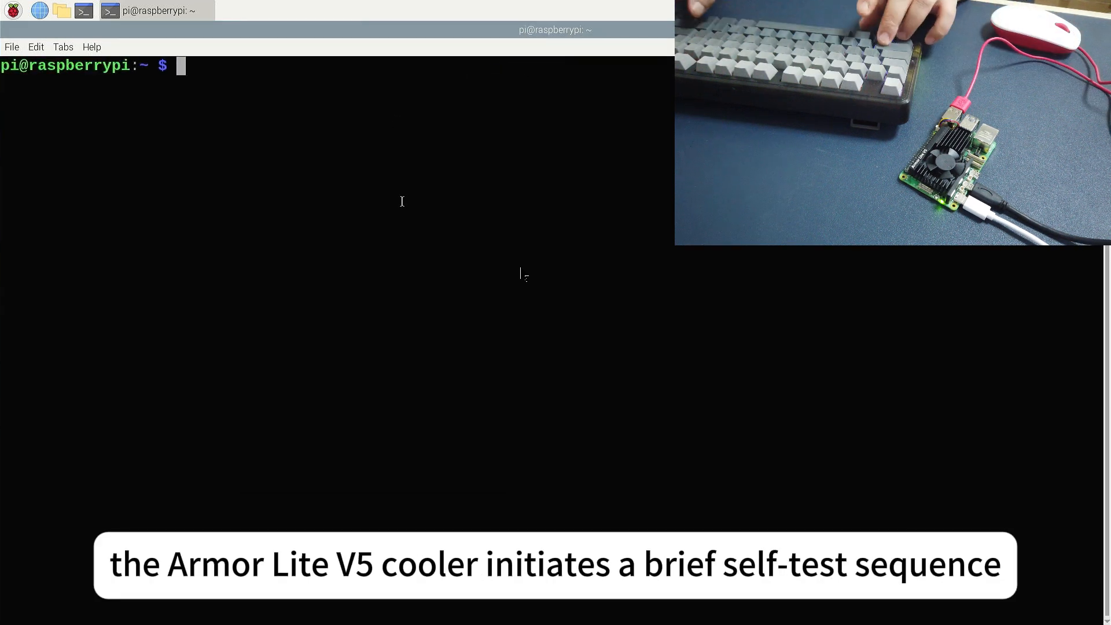
text(free -m)
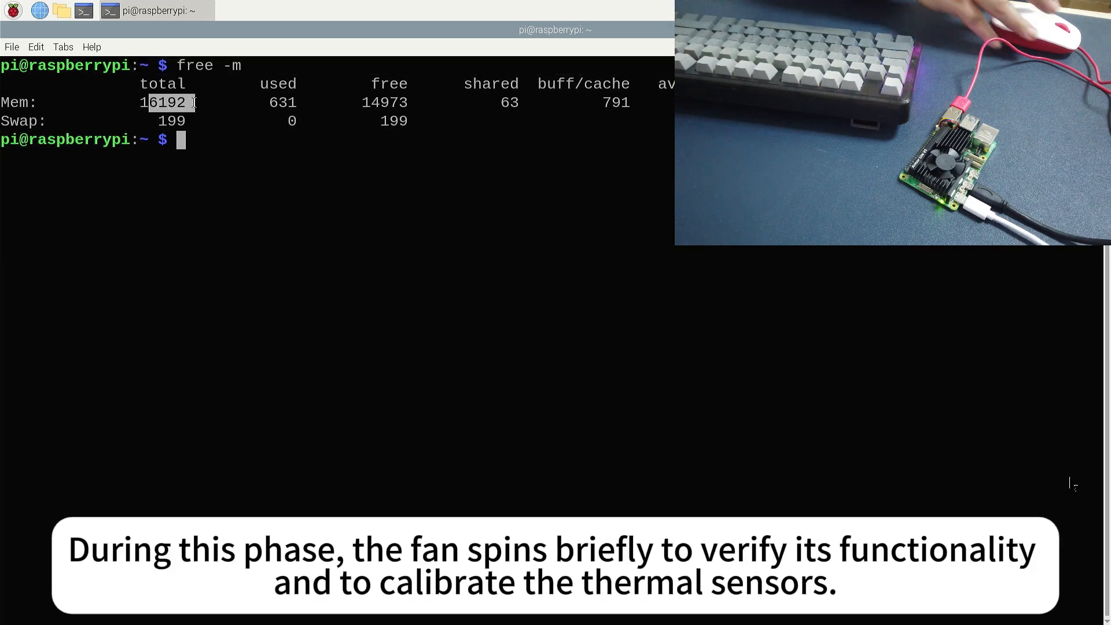
text(cat /proc/c)
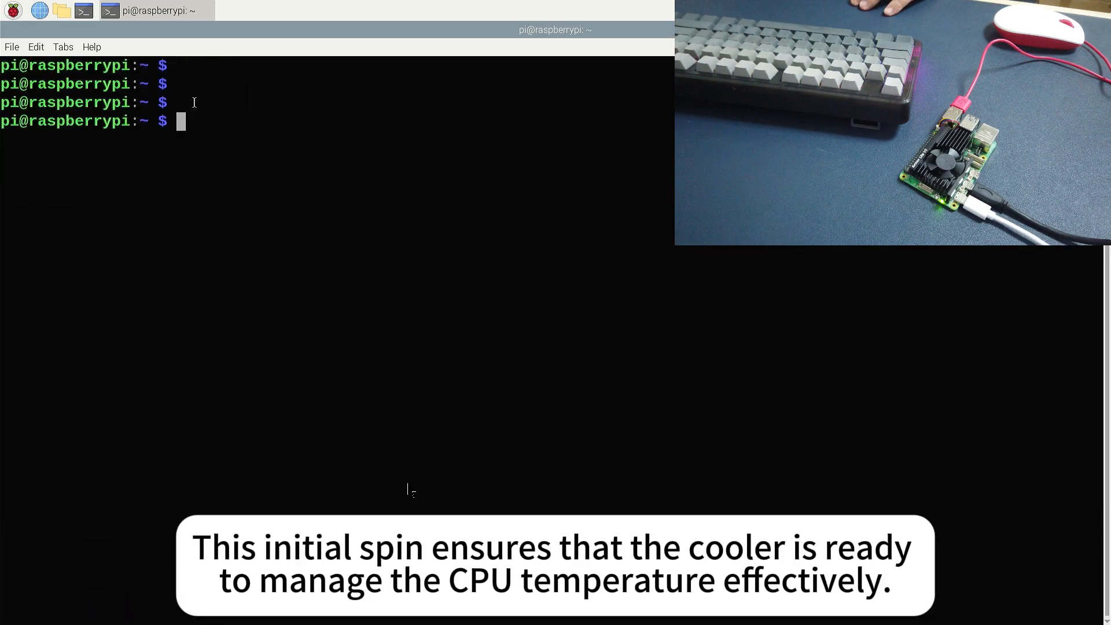
text(lsblk)
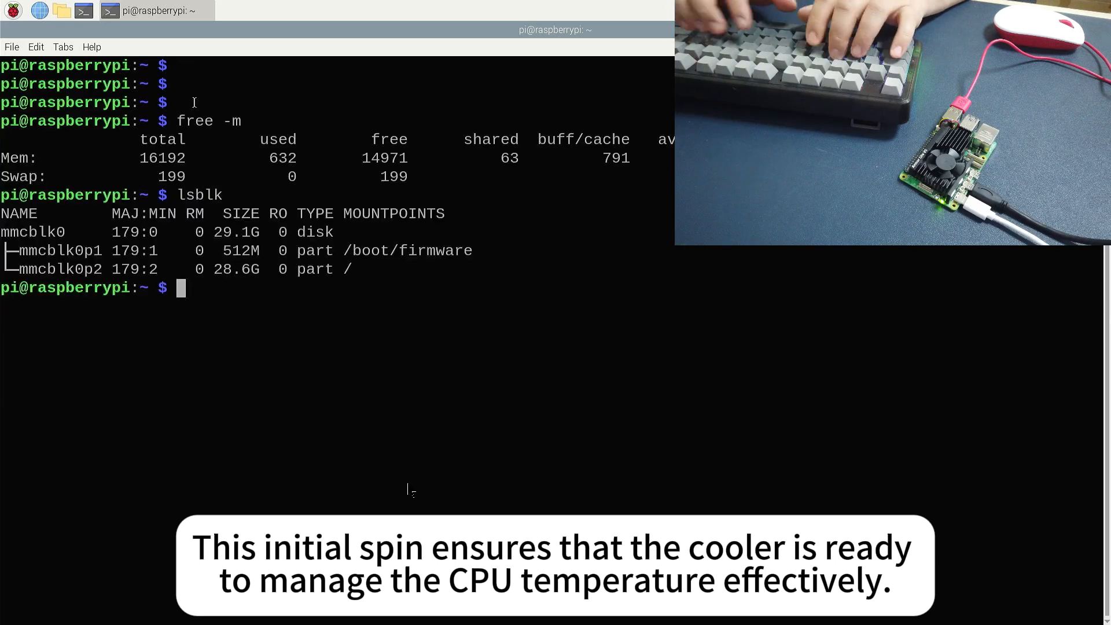
text(sudo)
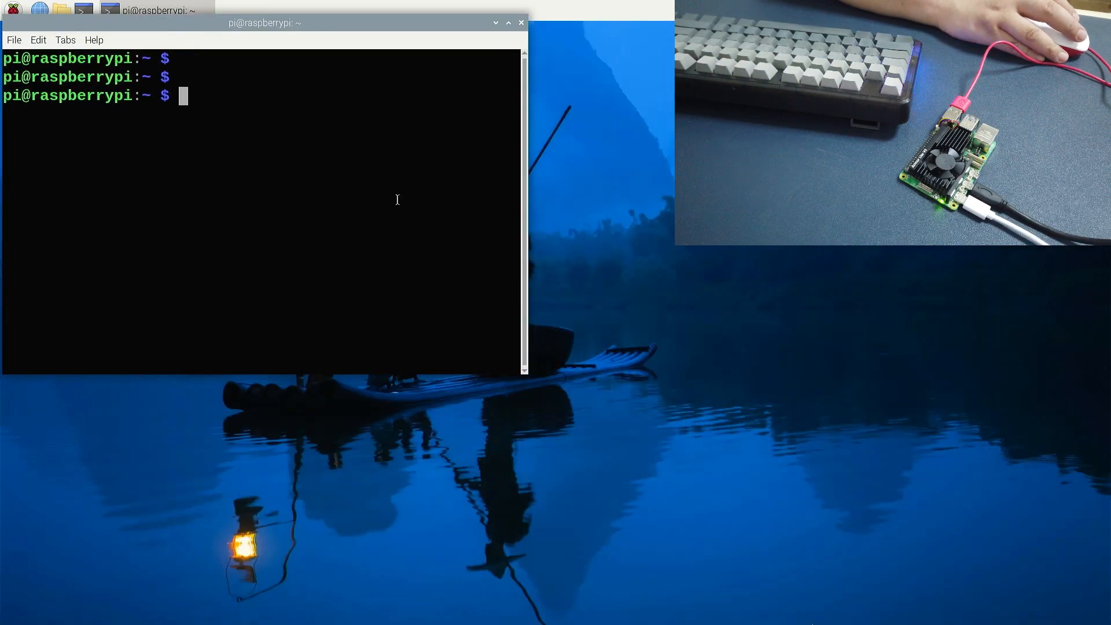
text(while true)
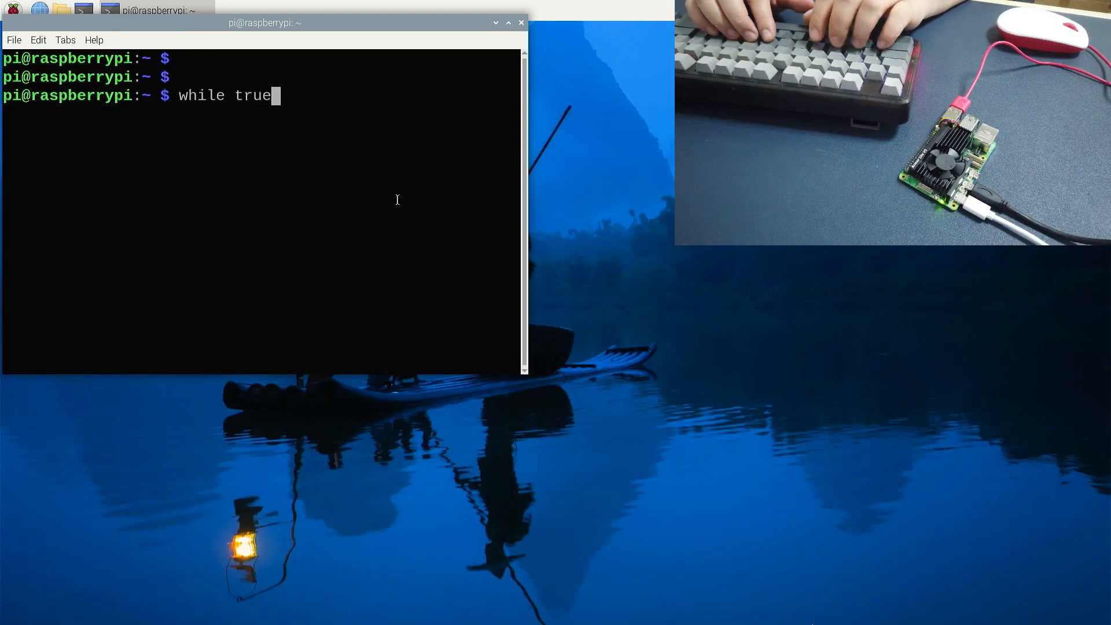
text(do)
text(vcgencmd measure_temp)
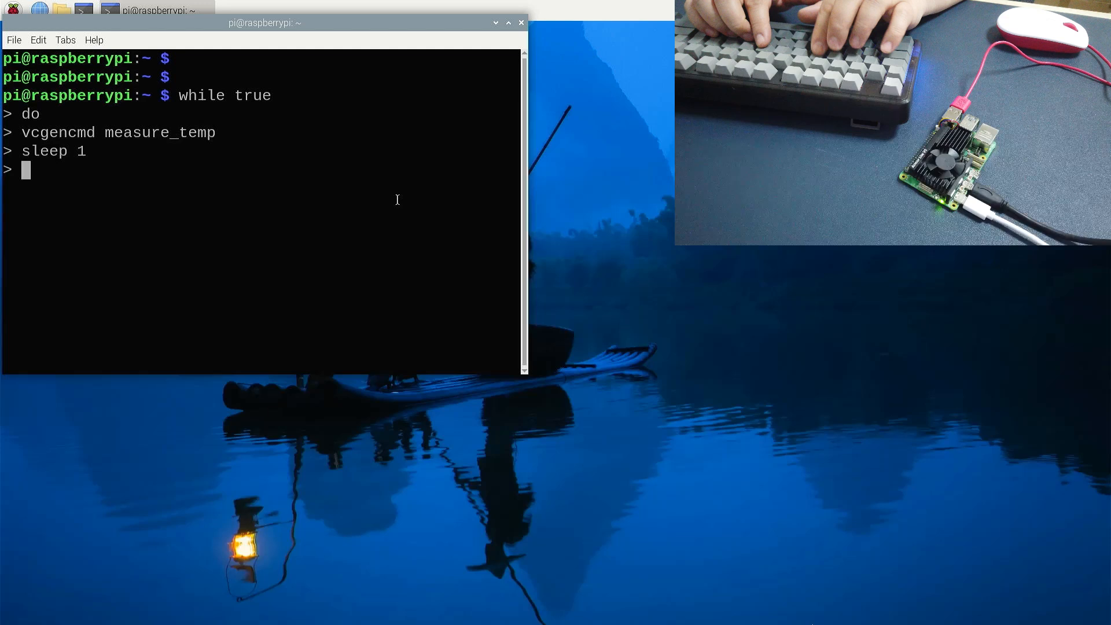
text(done)
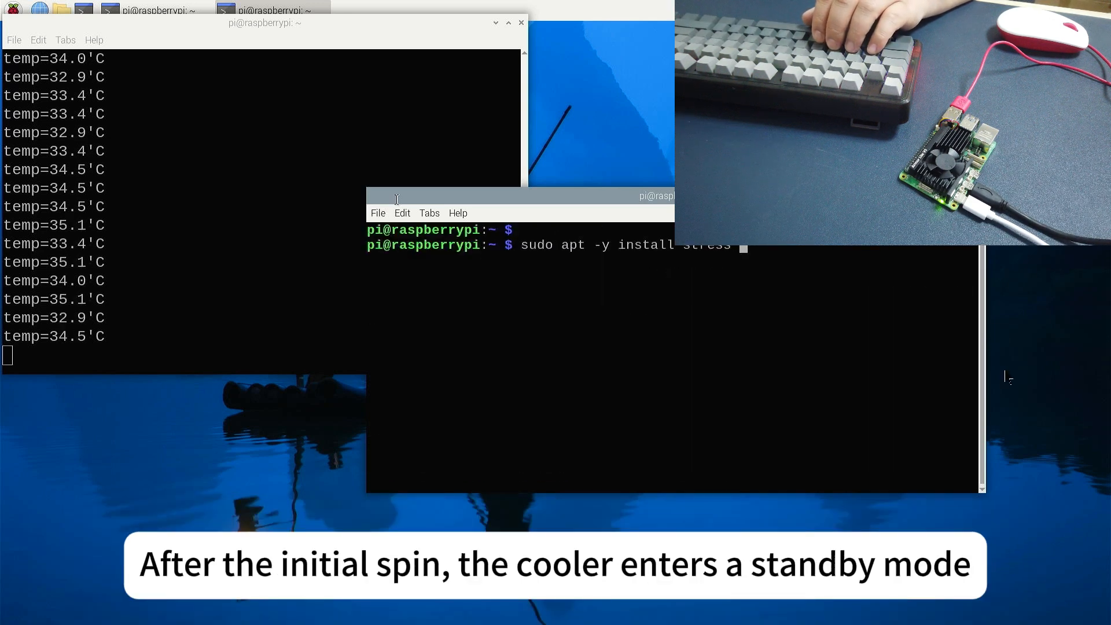
text(stress -c 4)
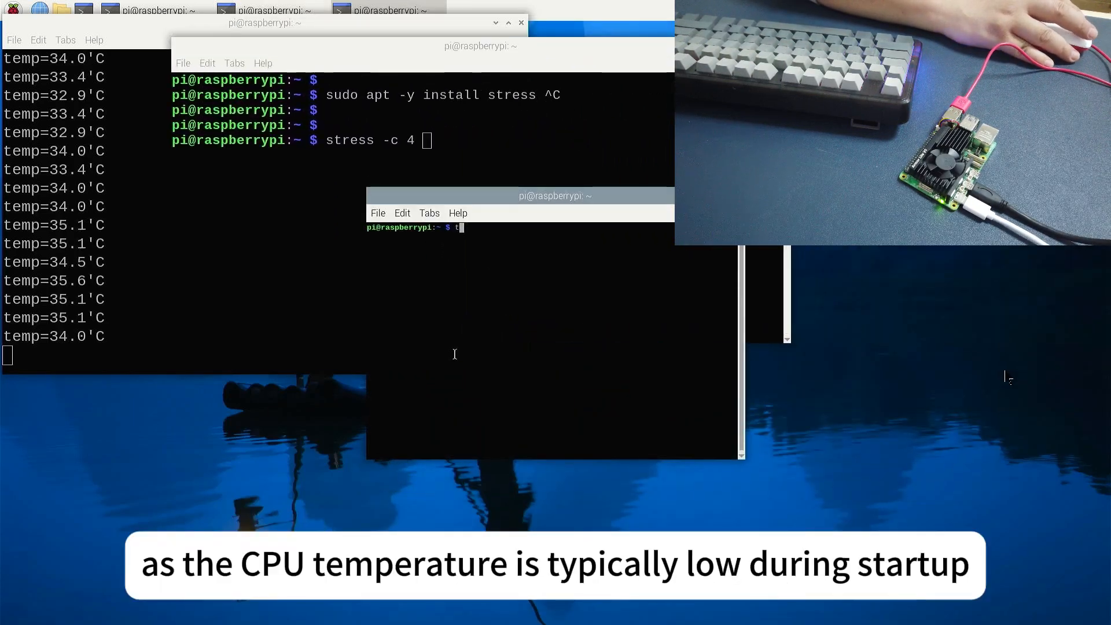
text(htop)
text(you can s)
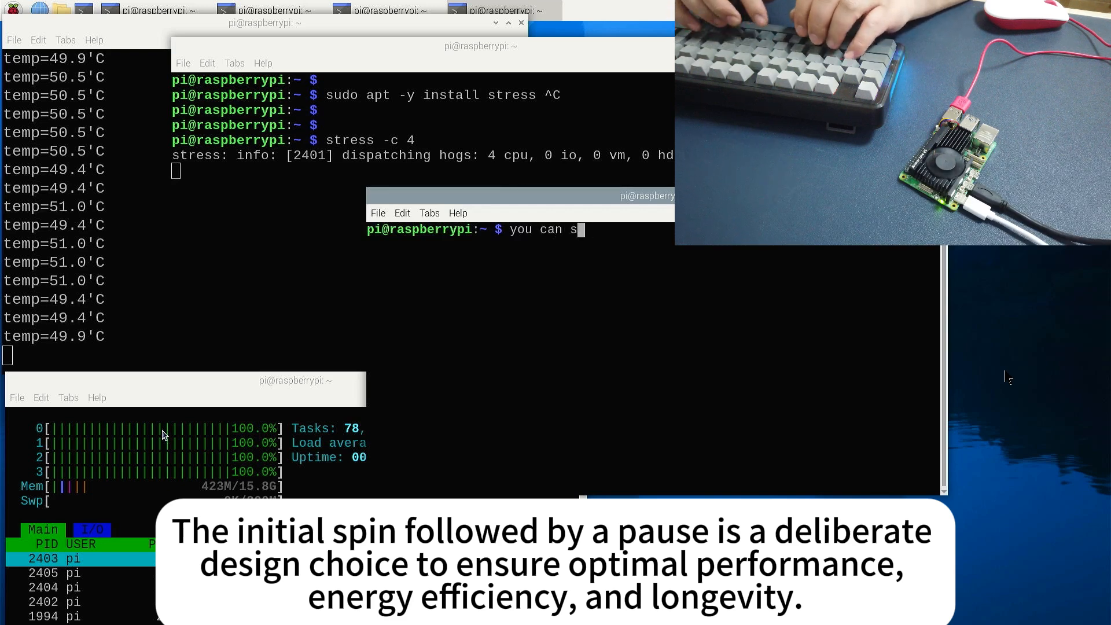
text(ee the fan ha)
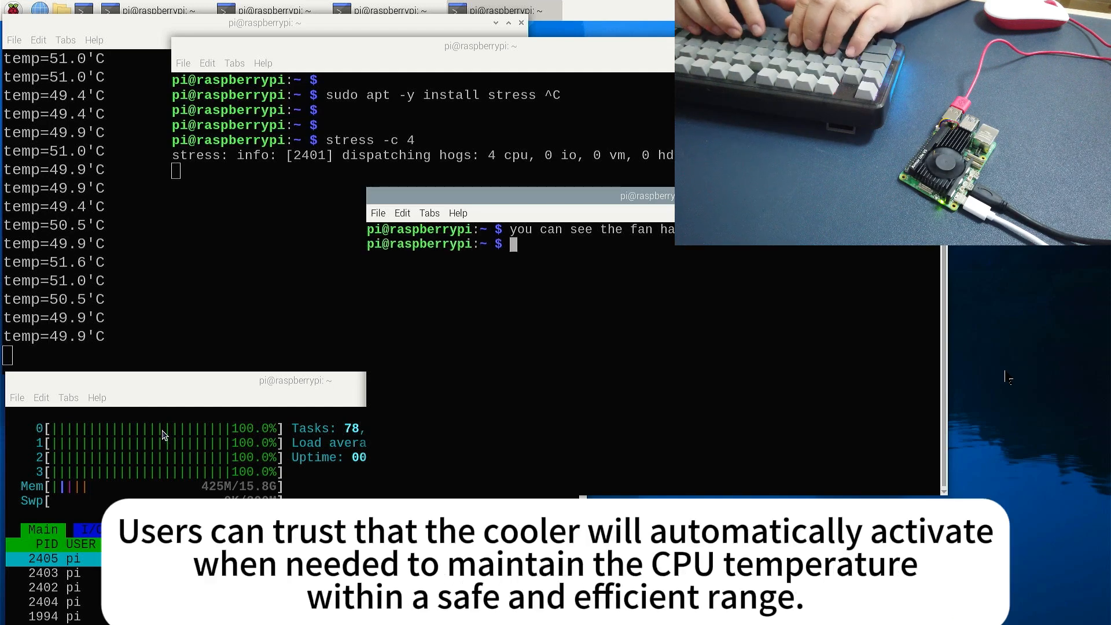
text(it)
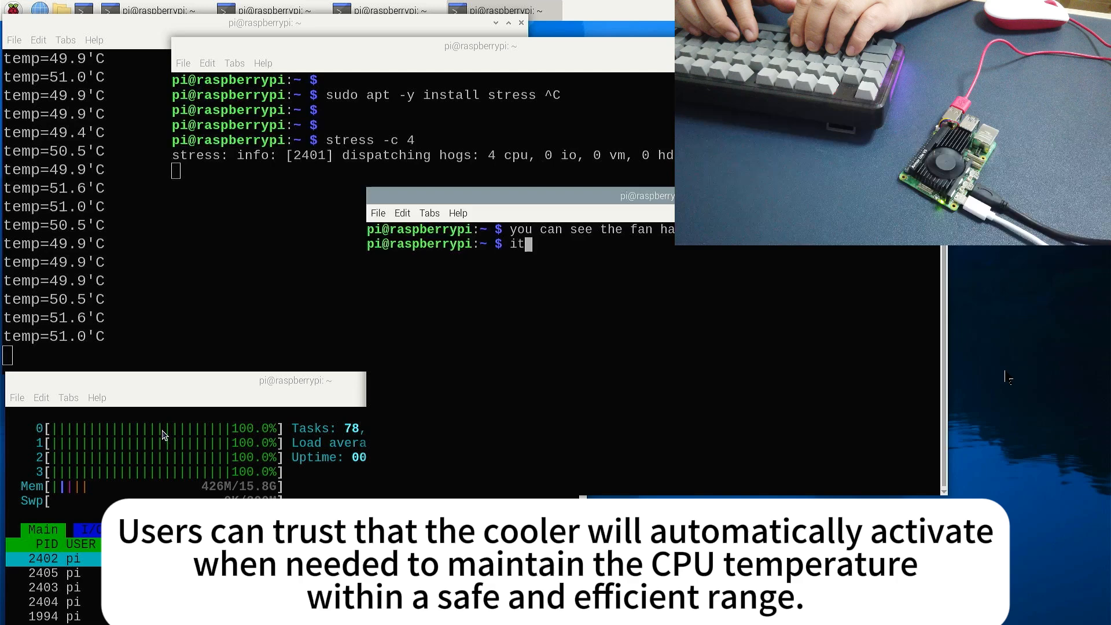
text('s 50 degre)
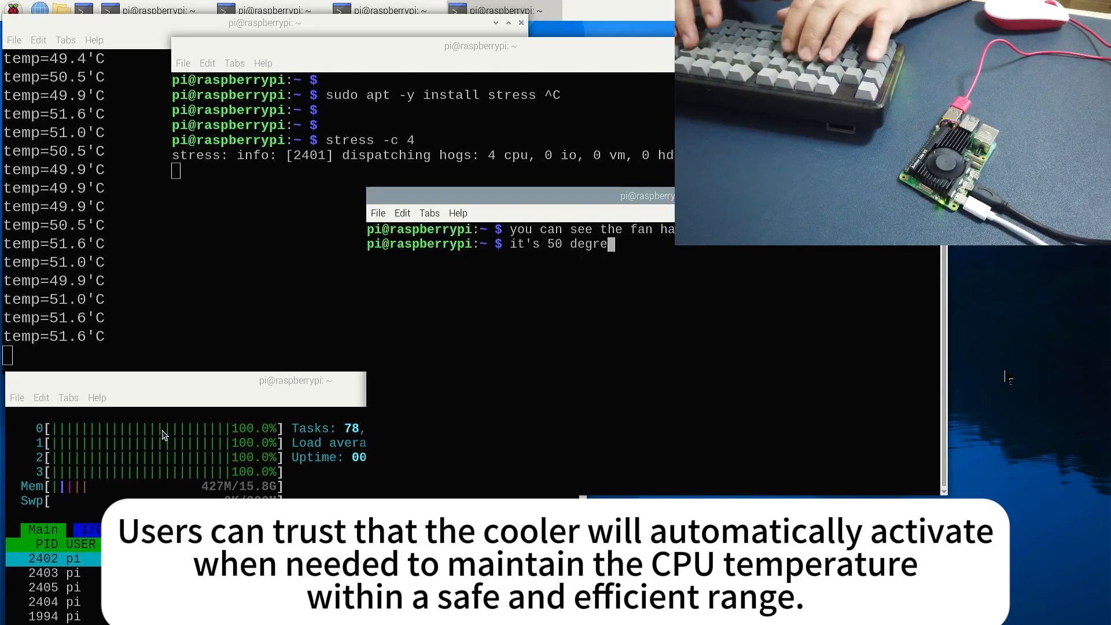